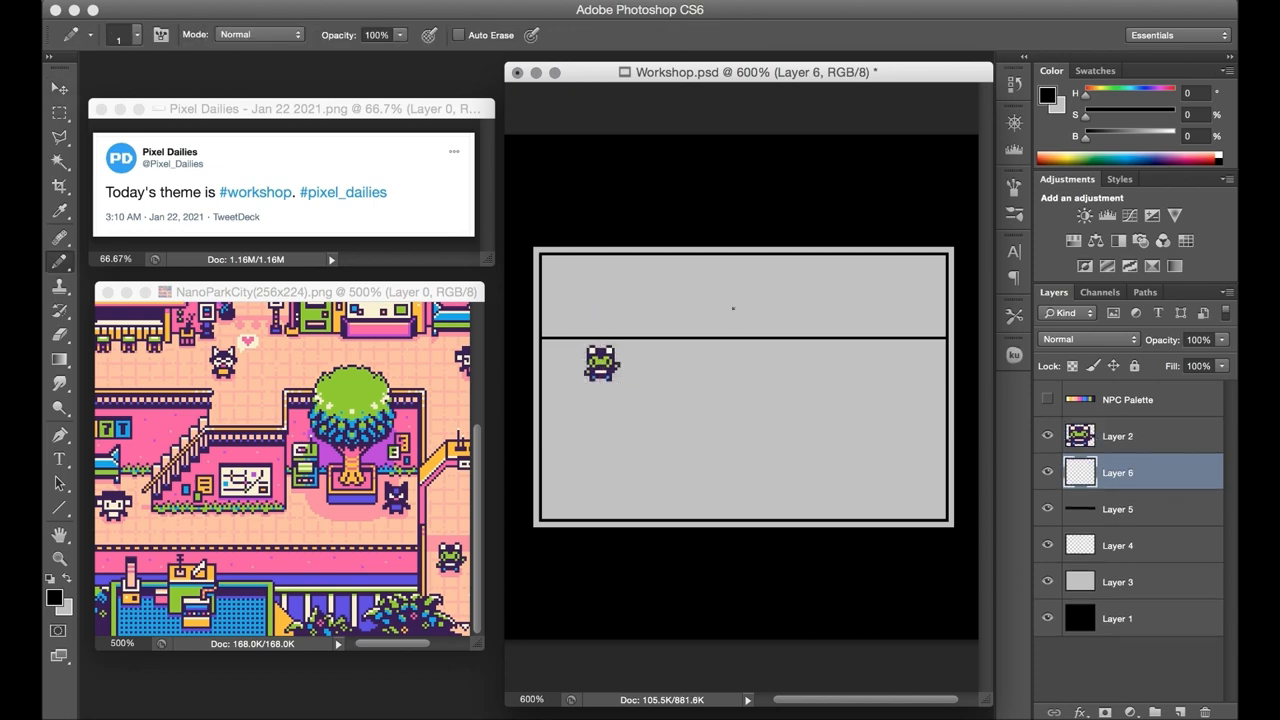
# Draw black outlines for the raised loft, wall lines around the stairs, and the doorway.
pyautogui.moveTo(710, 300); pyautogui.dragTo(887, 337)
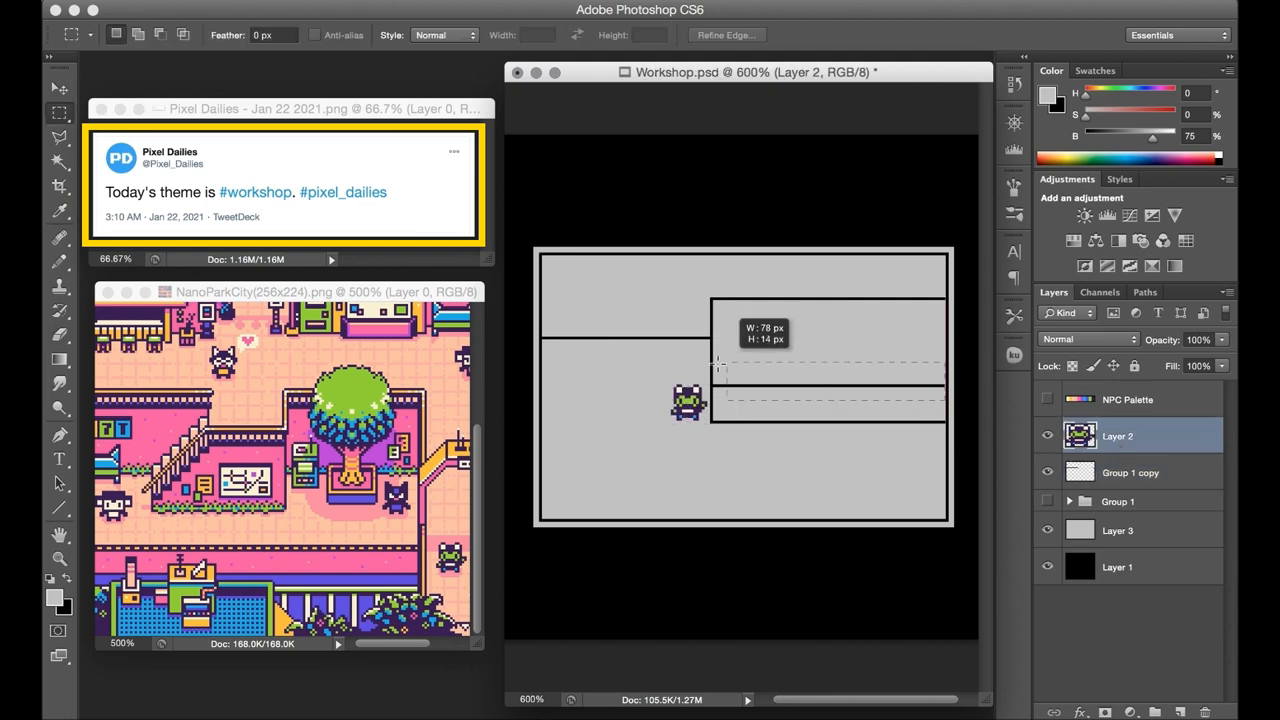
pyautogui.click(1130, 472)
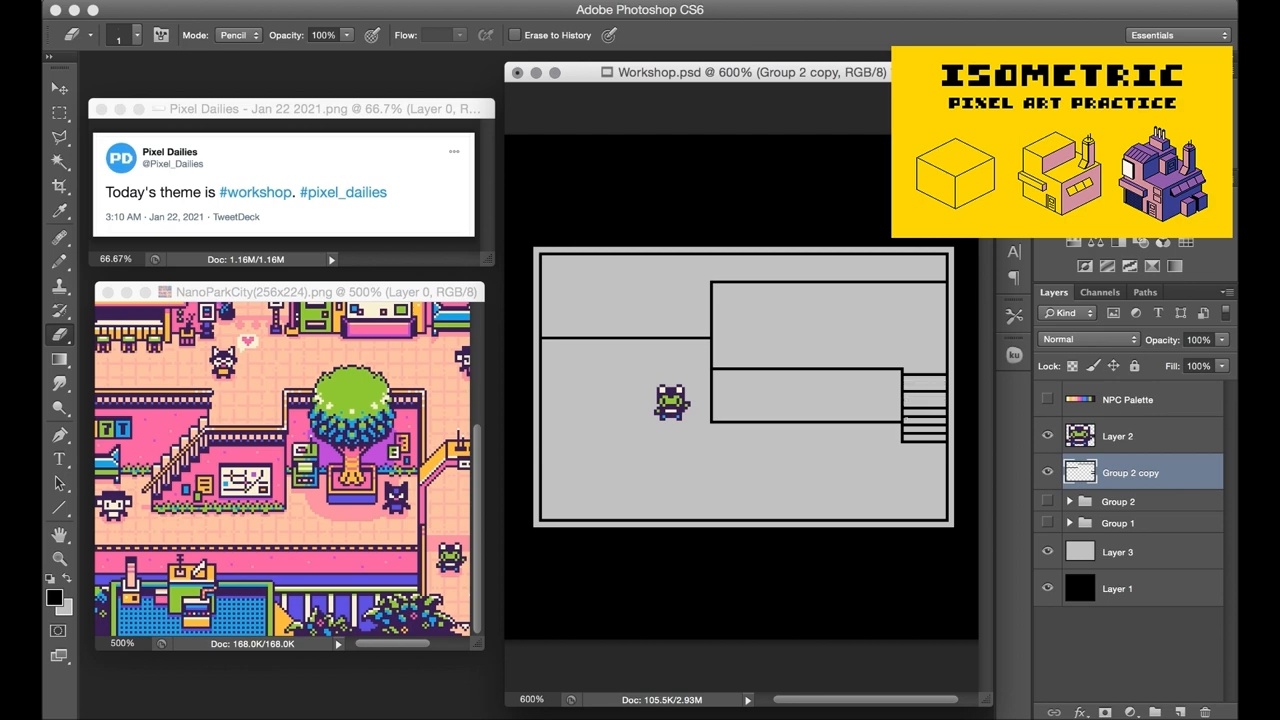
pyautogui.click(58, 113)
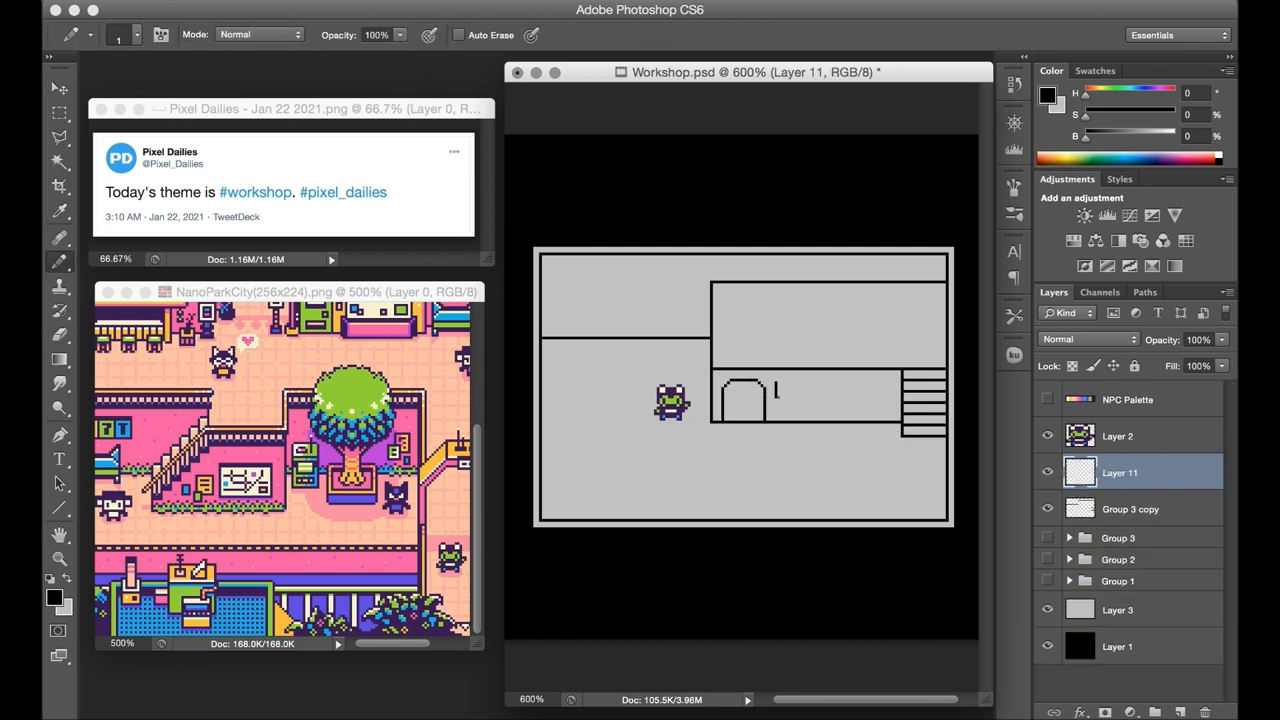
pyautogui.click(783, 393)
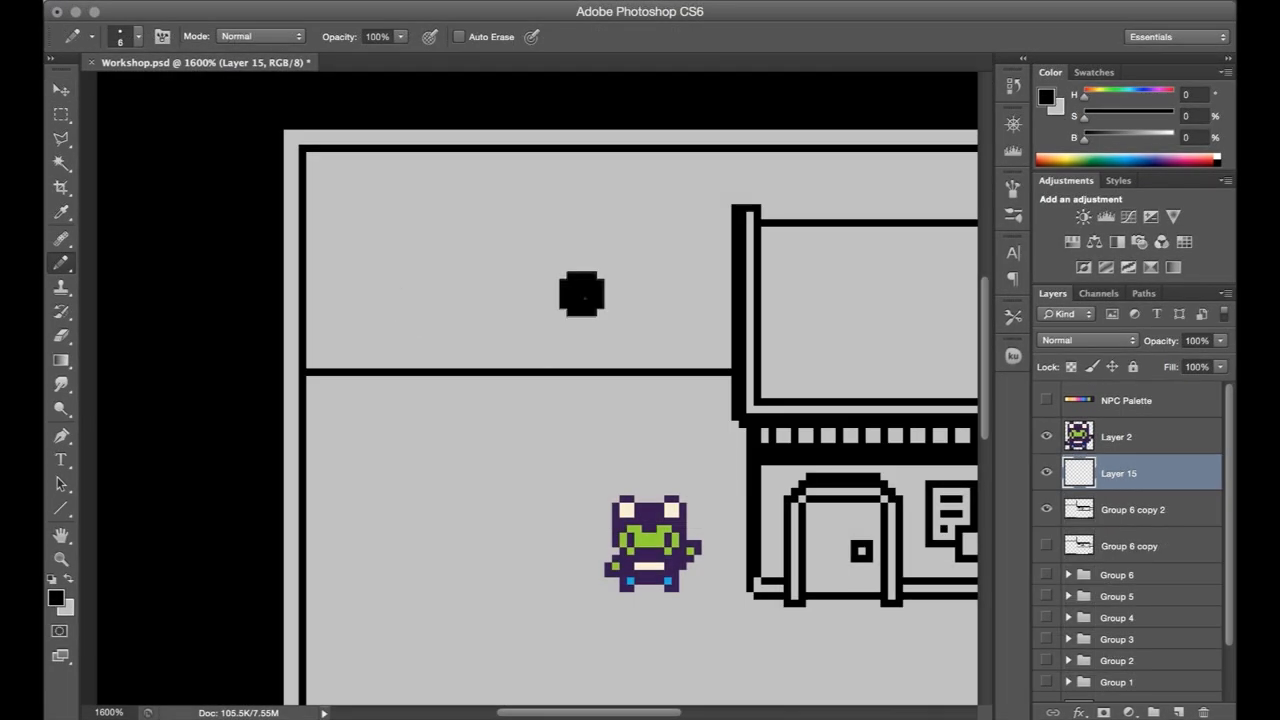
# Paint a solid black mech body silhouette with a large Pencil above the frog.
pyautogui.moveTo(583, 293); pyautogui.dragTo(430, 293)
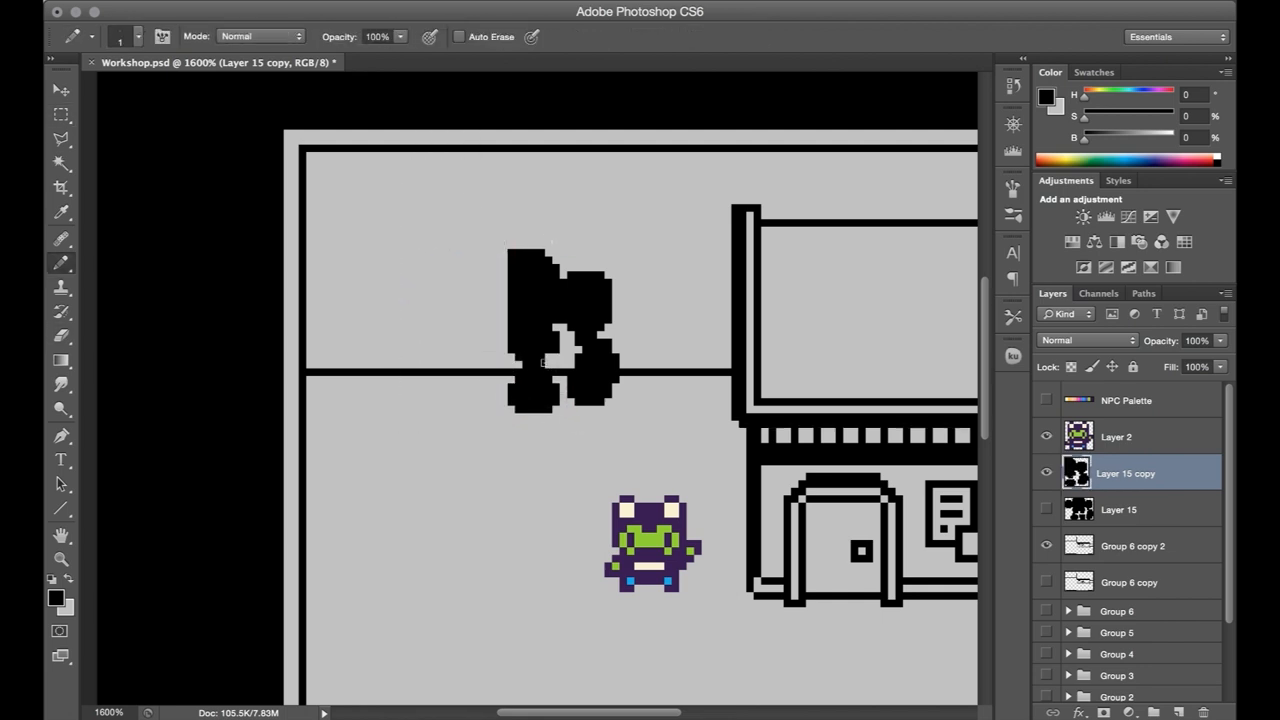
pyautogui.click(61, 113)
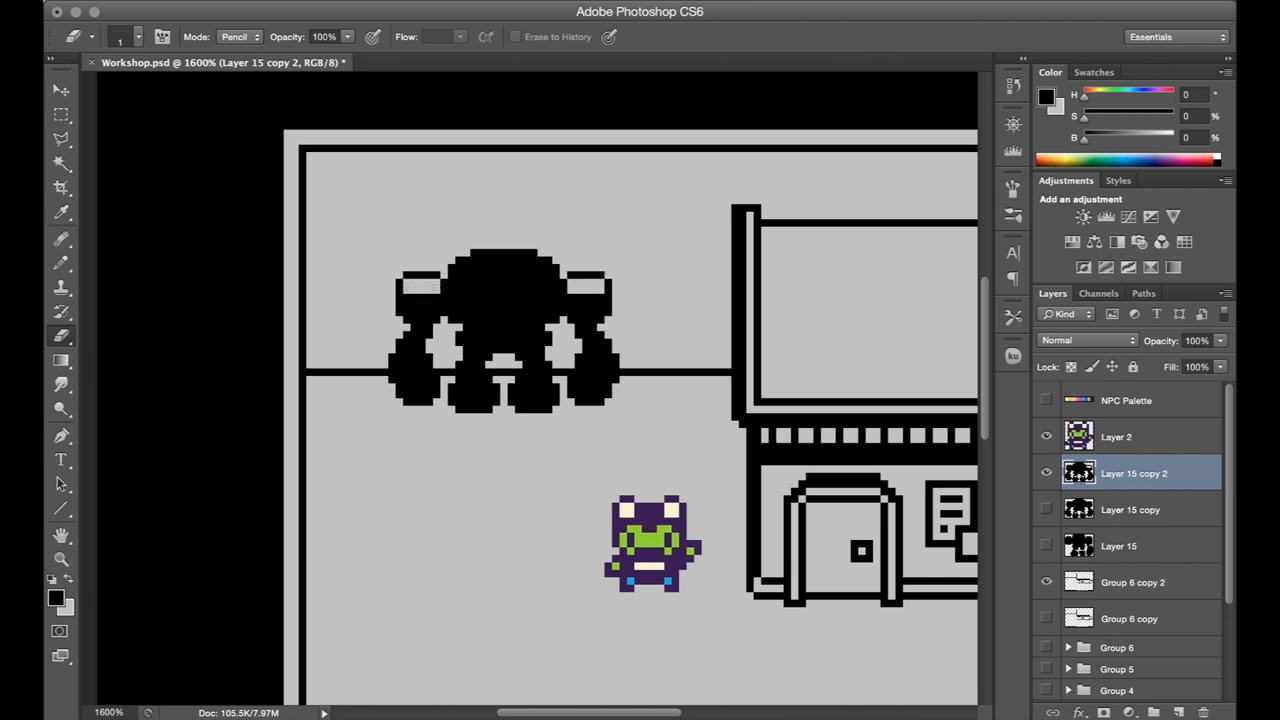
# Erase the mech silhouette's interior to carve the head, body, chest and arms.
pyautogui.click(500, 270)
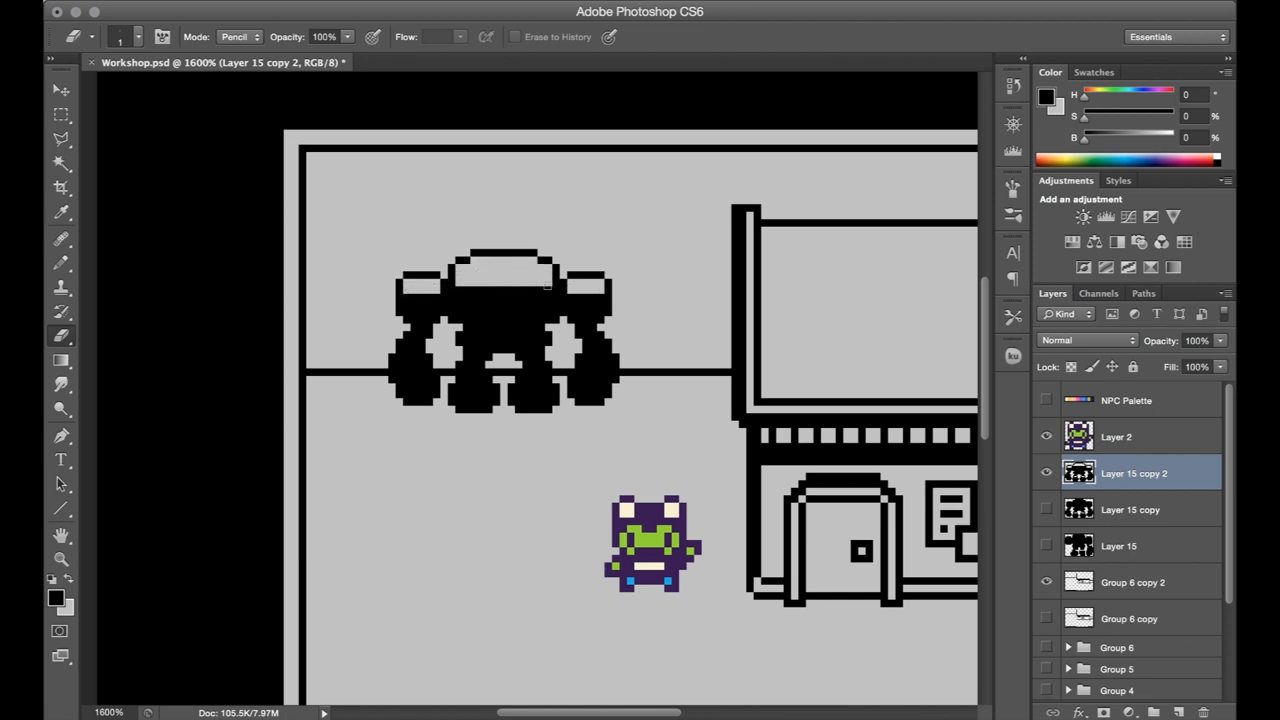
pyautogui.click(615, 293)
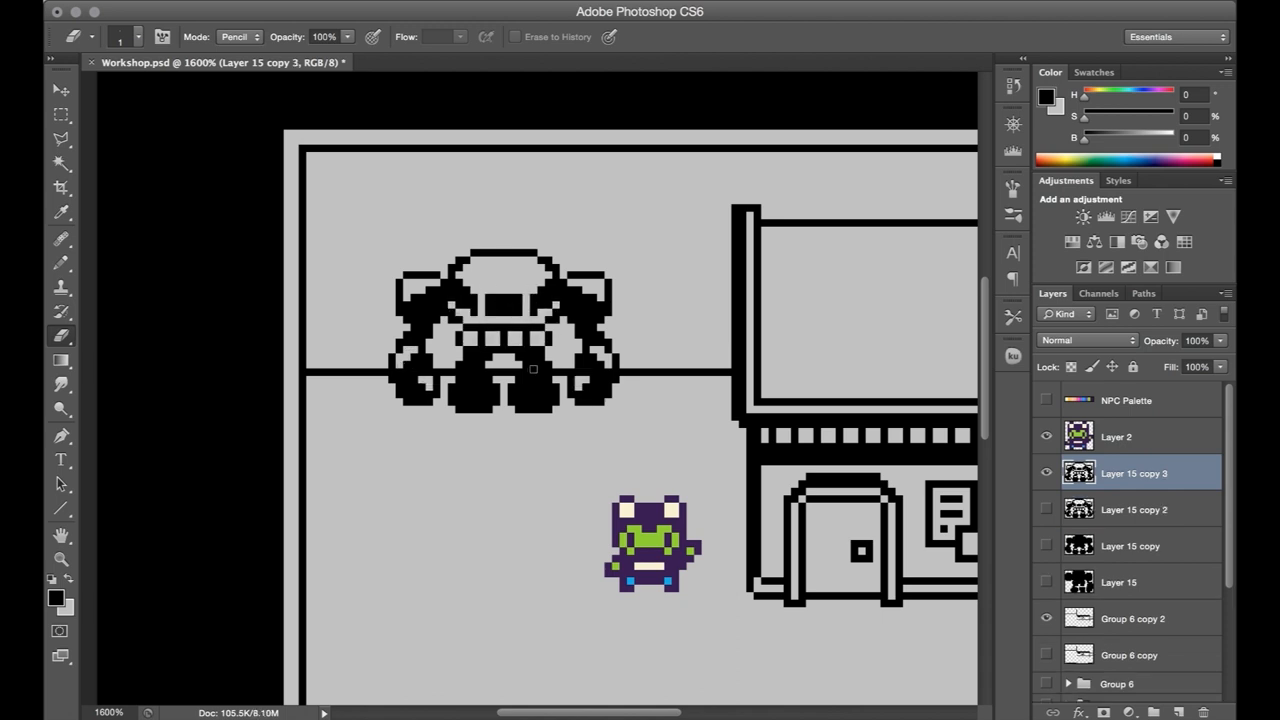
pyautogui.click(61, 264)
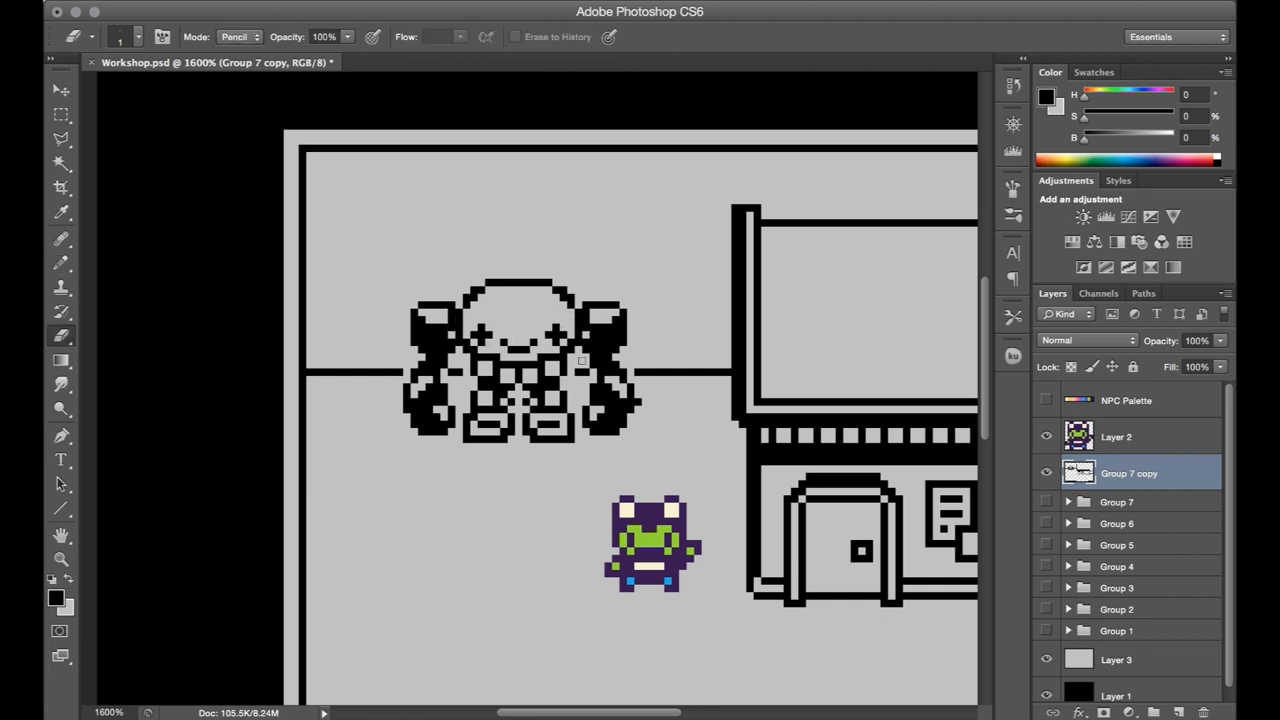
# Draw a single-pixel antenna on the mech's head and move it into place.
pyautogui.click(61, 263)
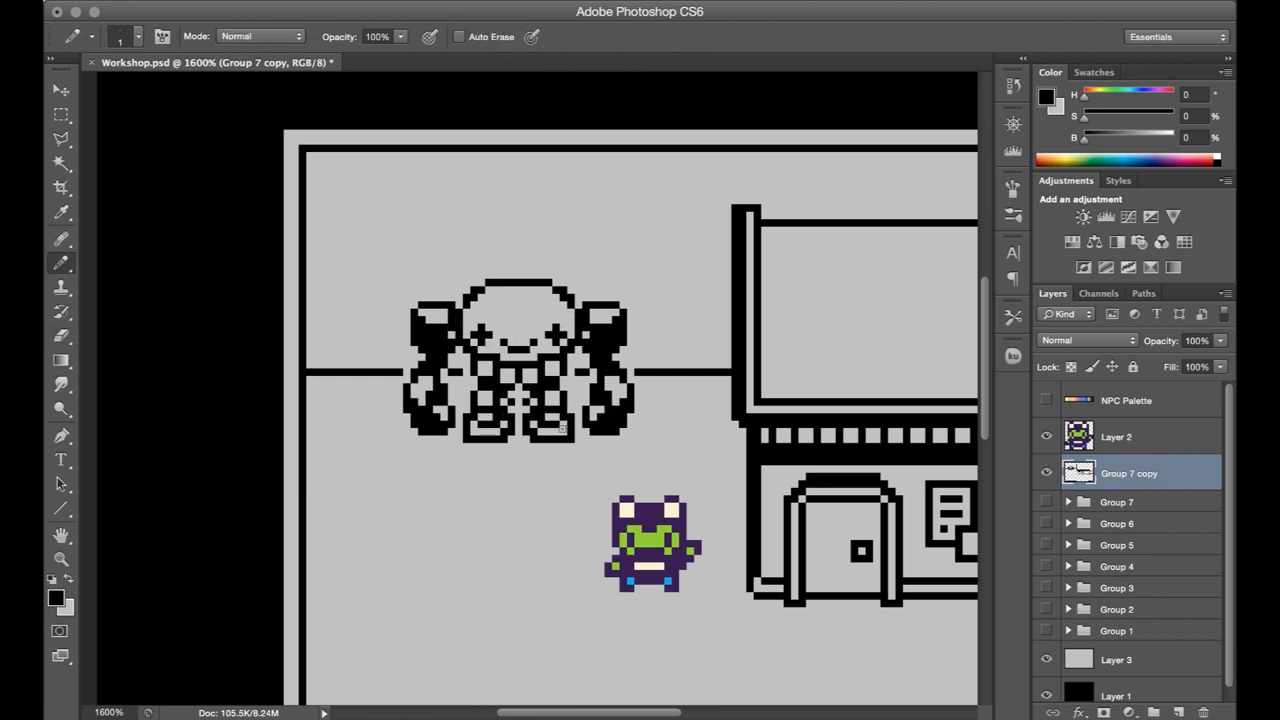
pyautogui.click(61, 336)
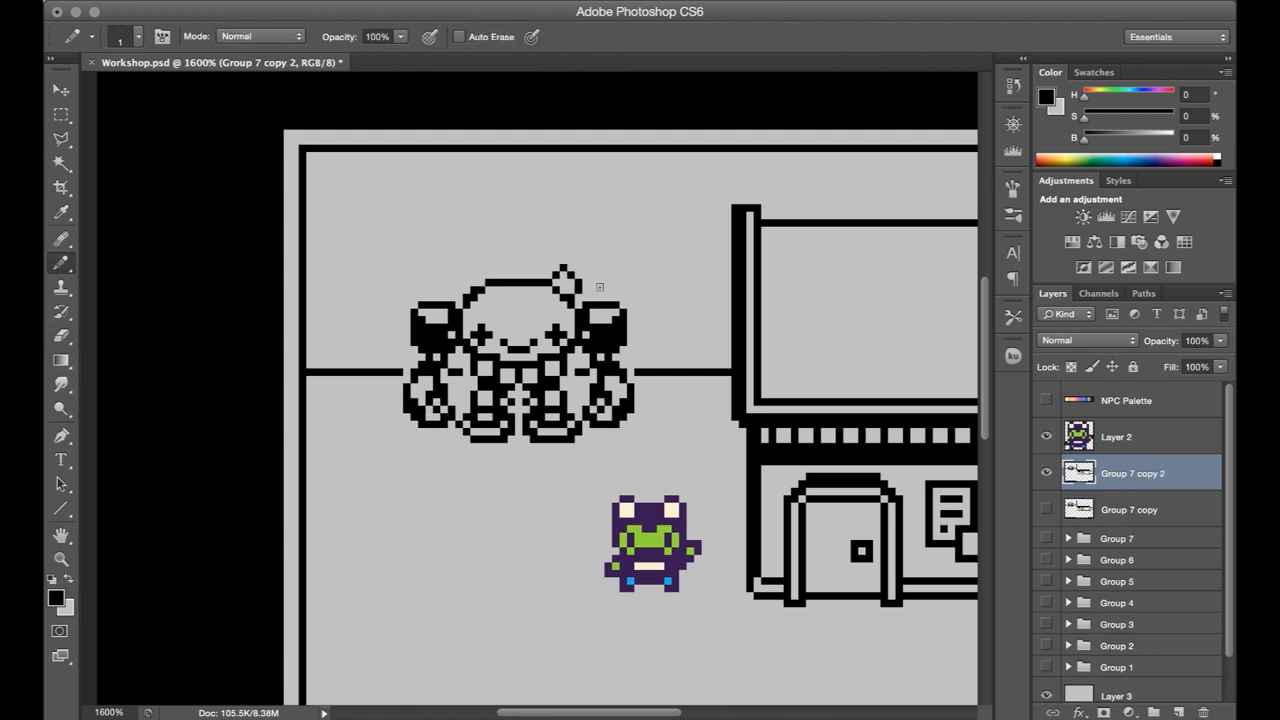
pyautogui.click(60, 89)
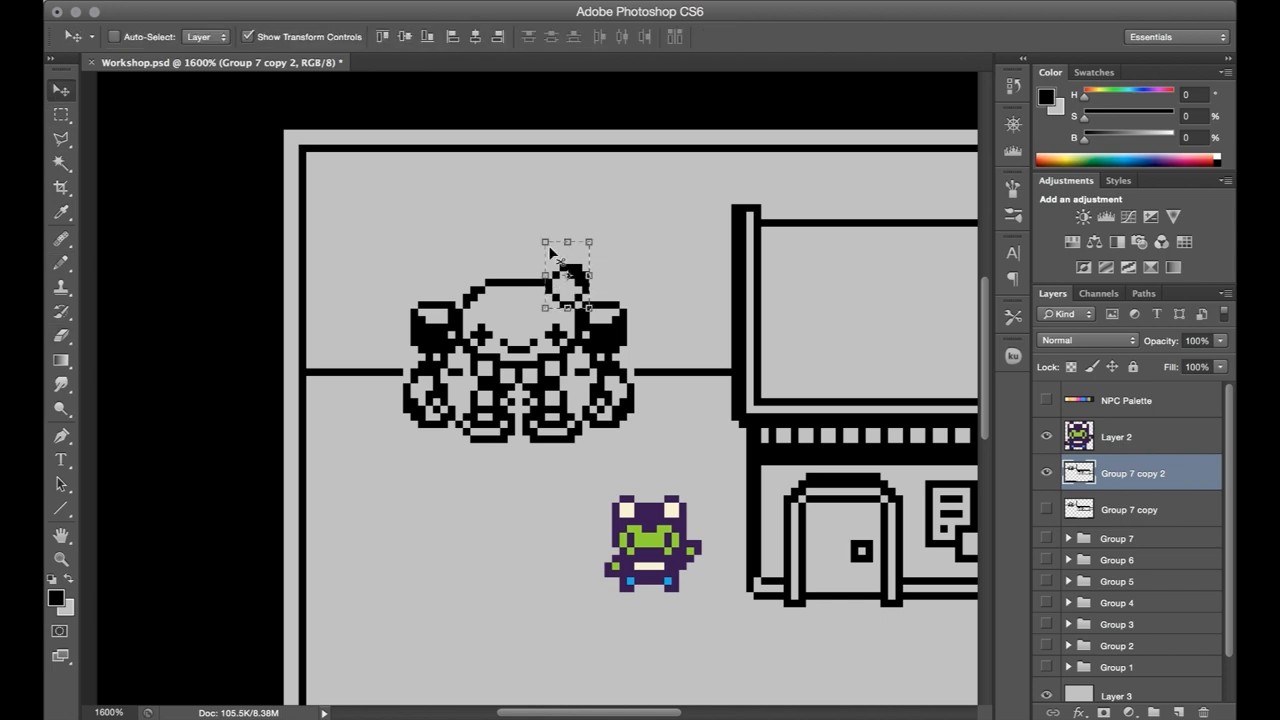
pyautogui.click(61, 335)
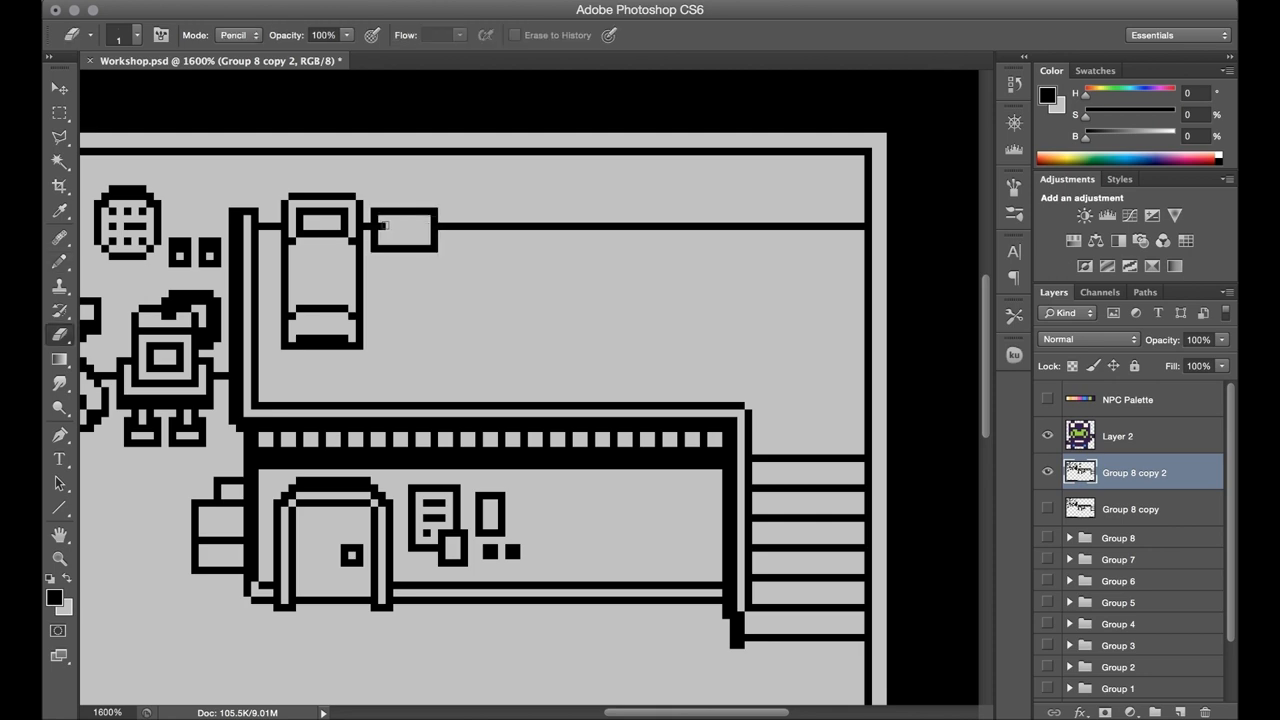
# Shape and detail the loft table, place the potted plant, and erase stray room pixels.
pyautogui.click(405, 225)
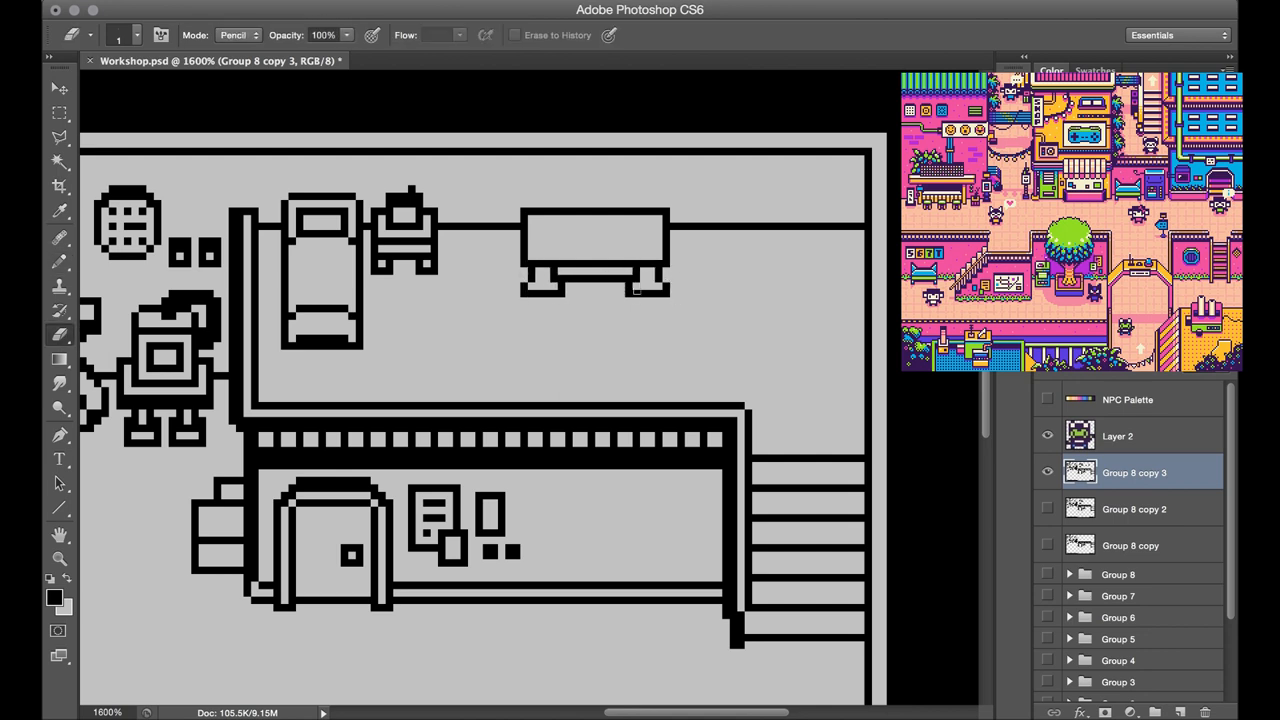
pyautogui.click(58, 262)
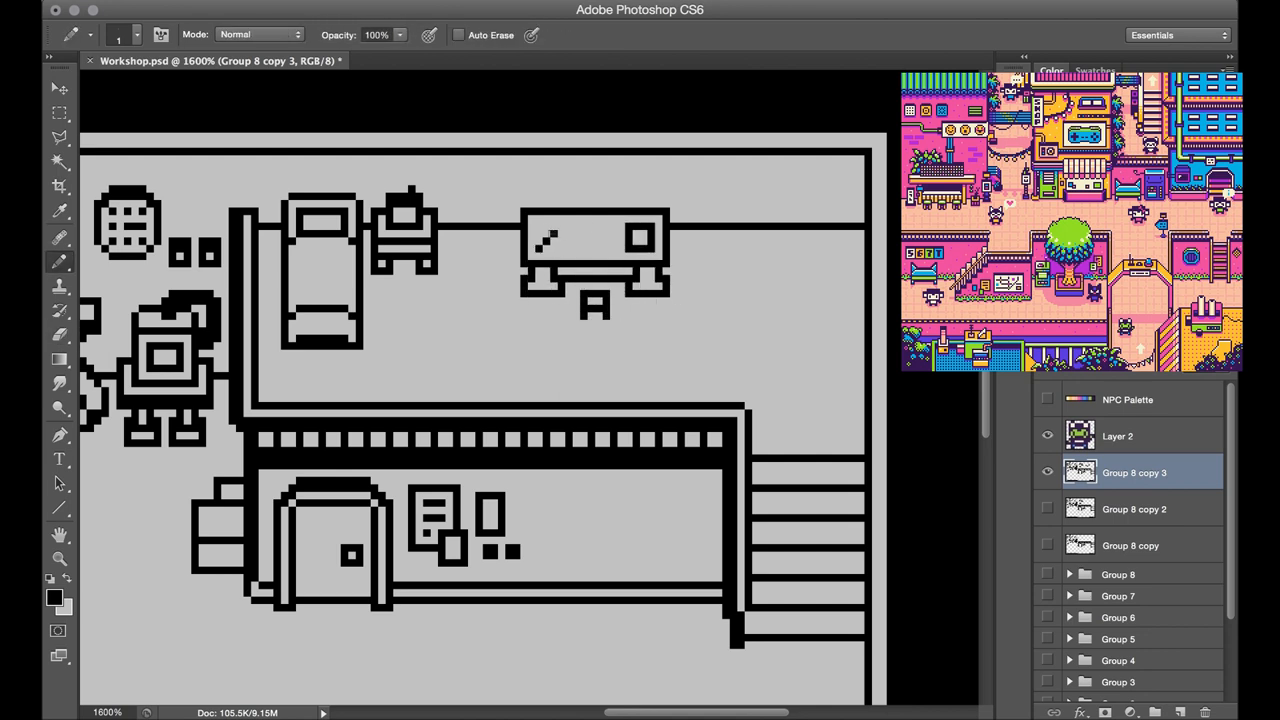
pyautogui.click(590, 200)
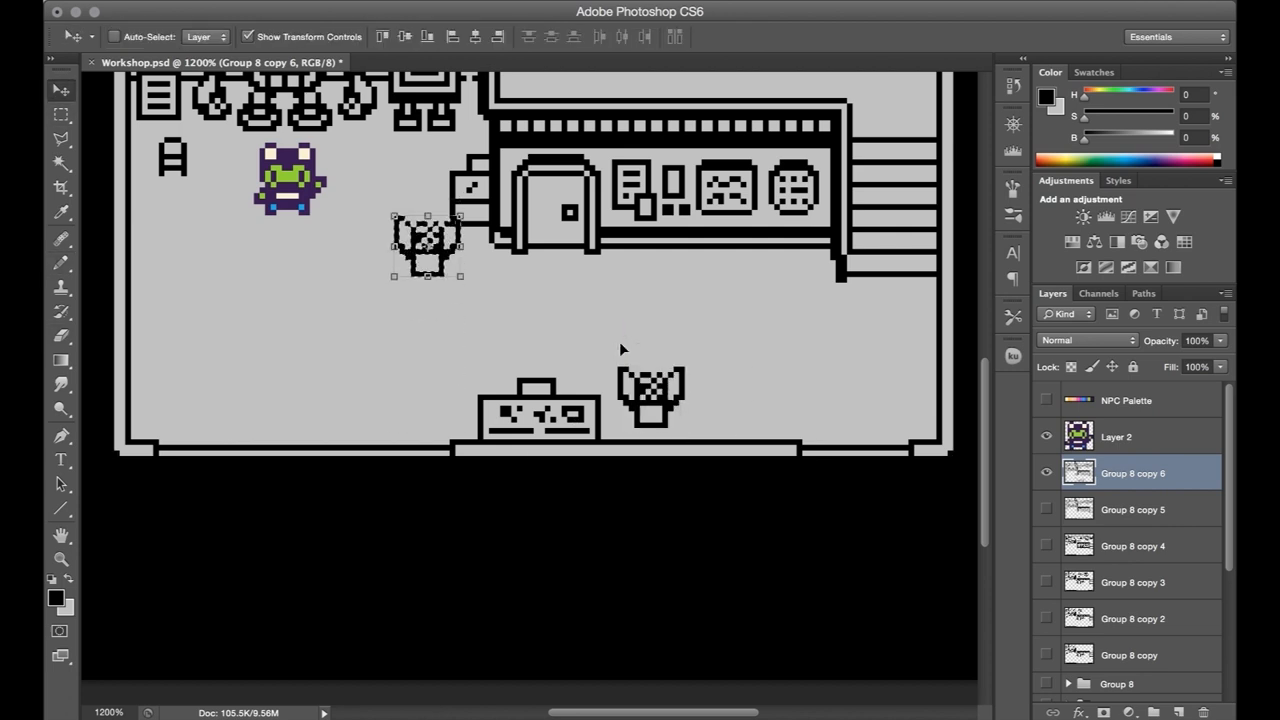
pyautogui.click(60, 113)
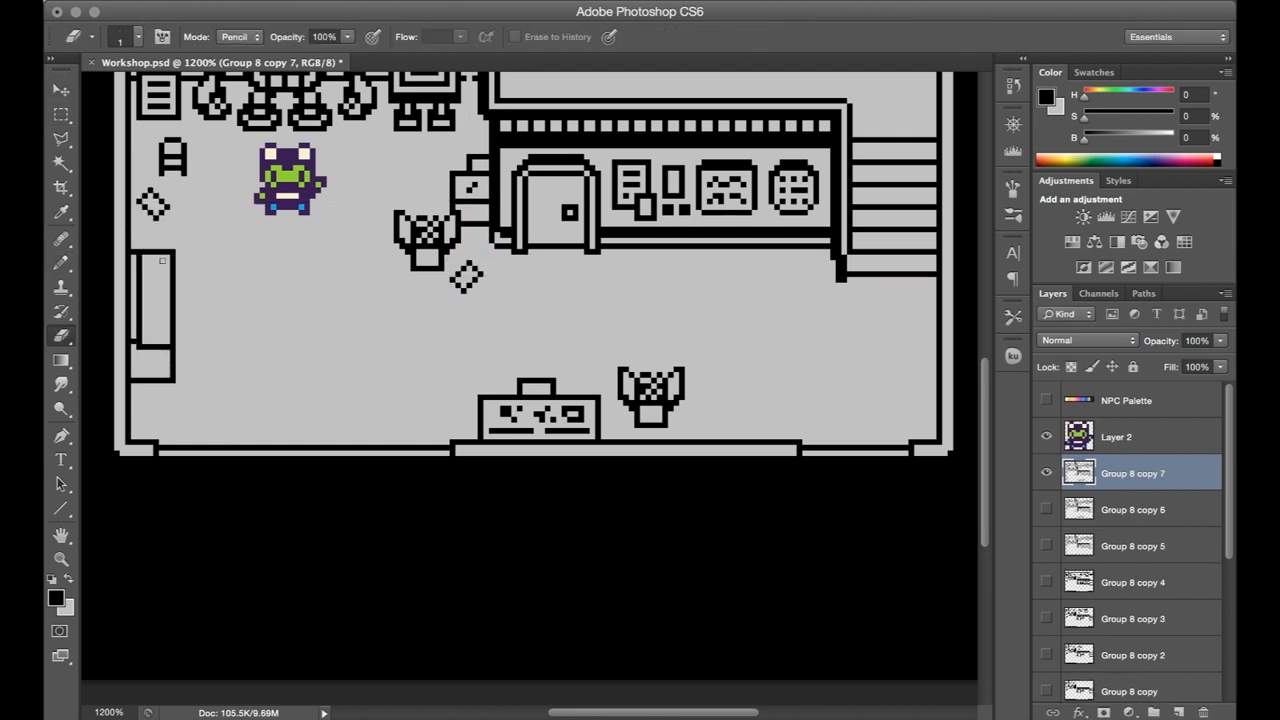
pyautogui.click(160, 295)
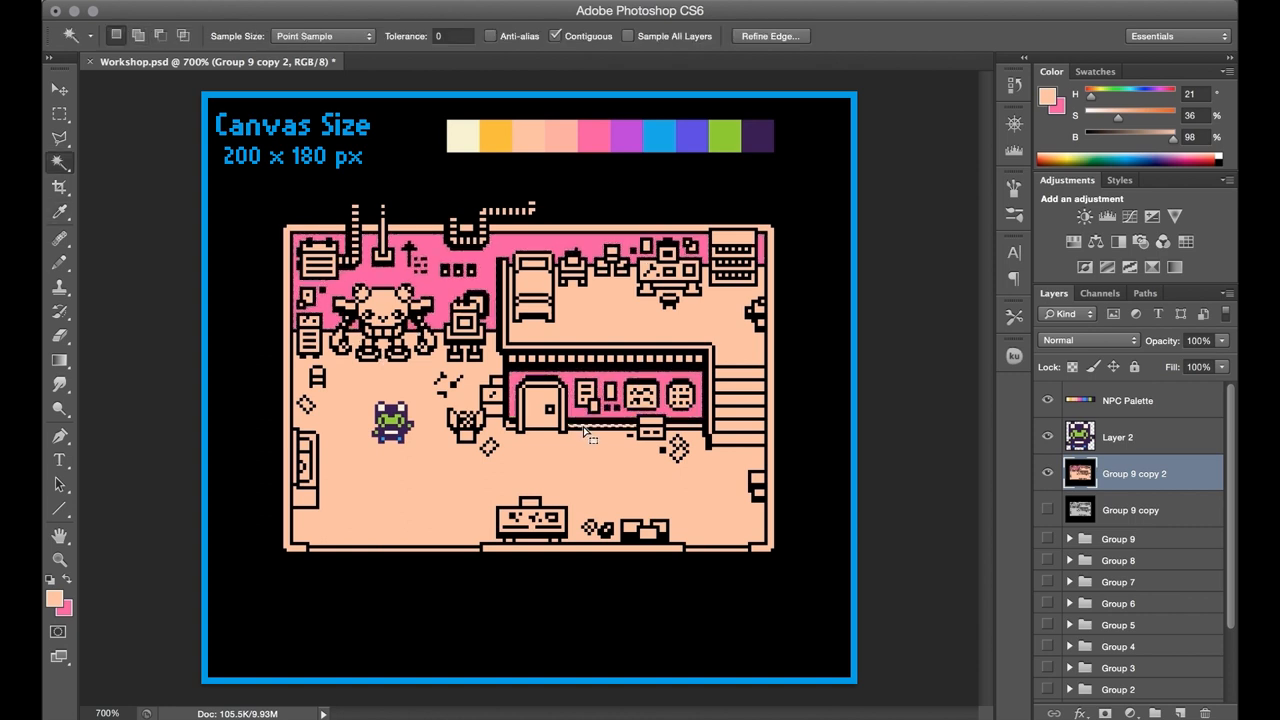
# Fill the door purple, colour room regions and the mech, and add pink to the flower pot.
pyautogui.click(58, 212)
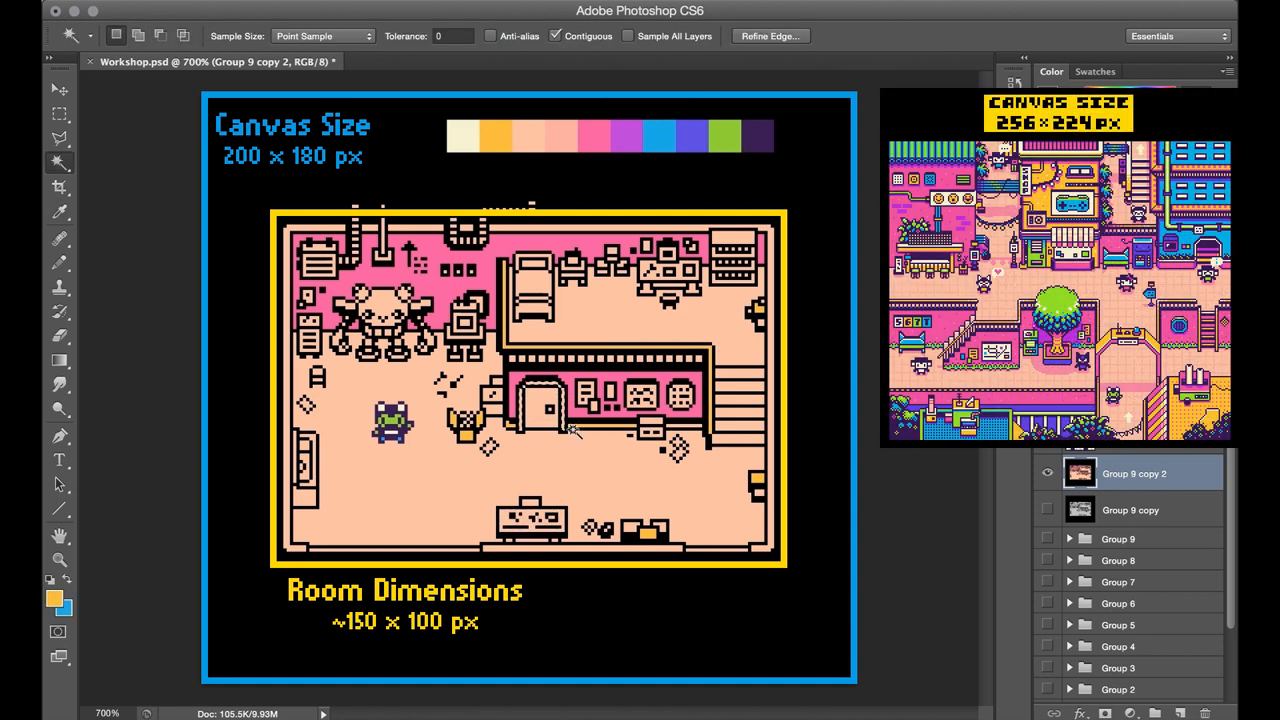
pyautogui.click(545, 413)
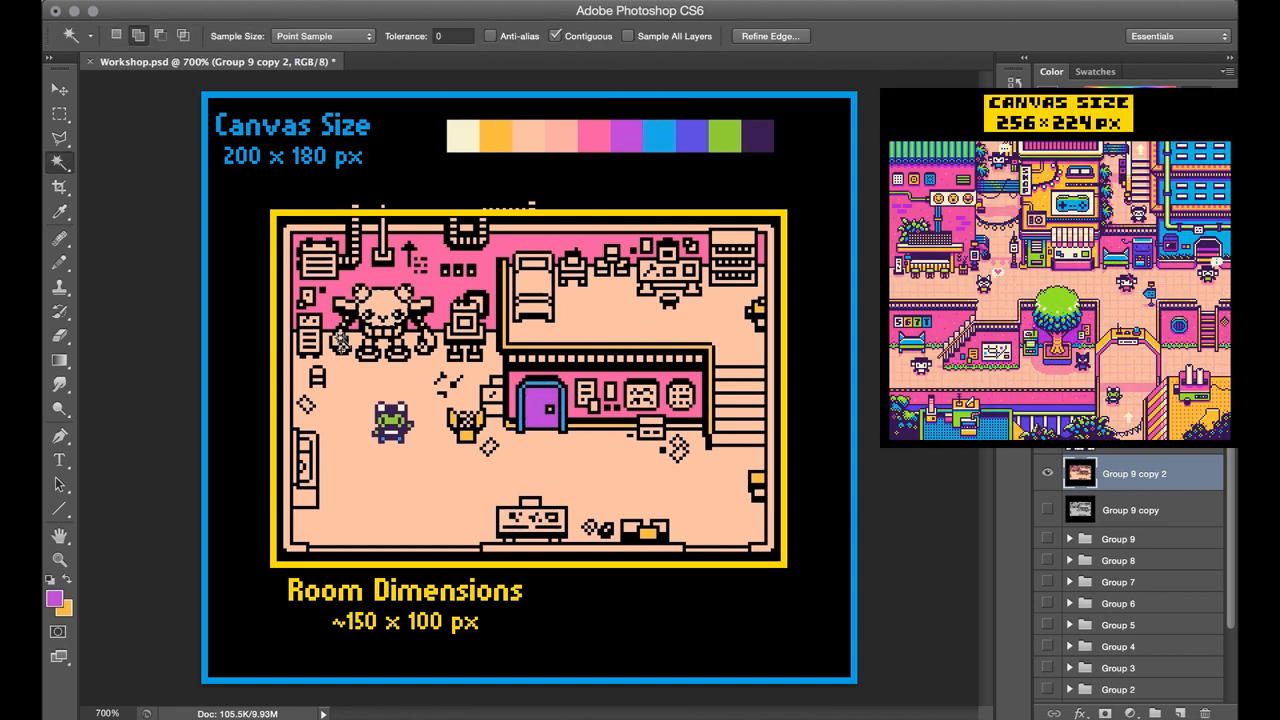
pyautogui.click(375, 320)
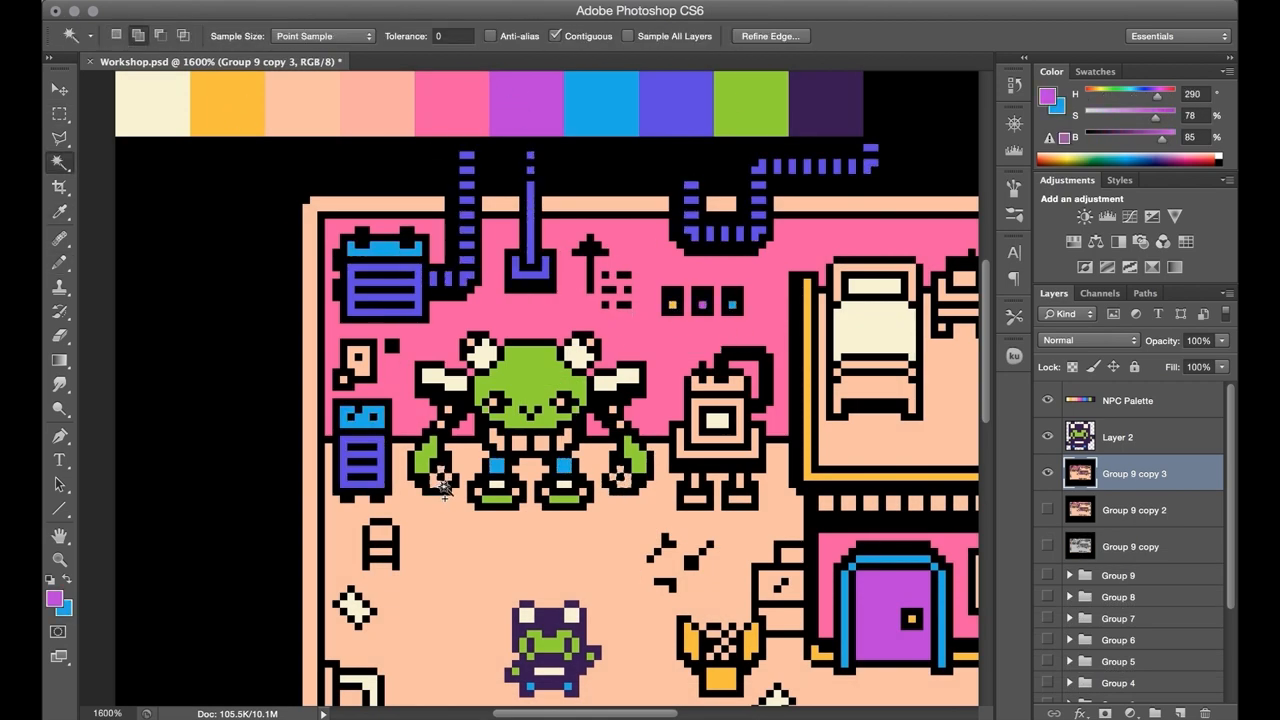
pyautogui.click(713, 413)
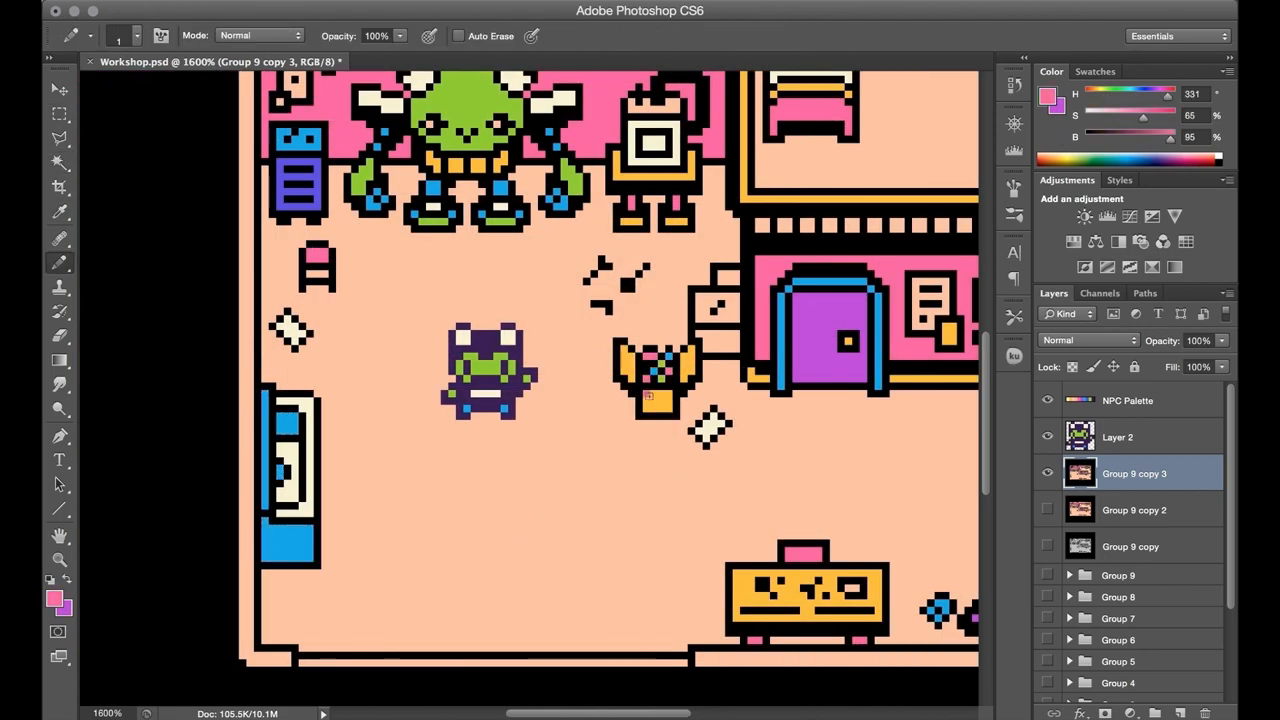
pyautogui.click(1133, 436)
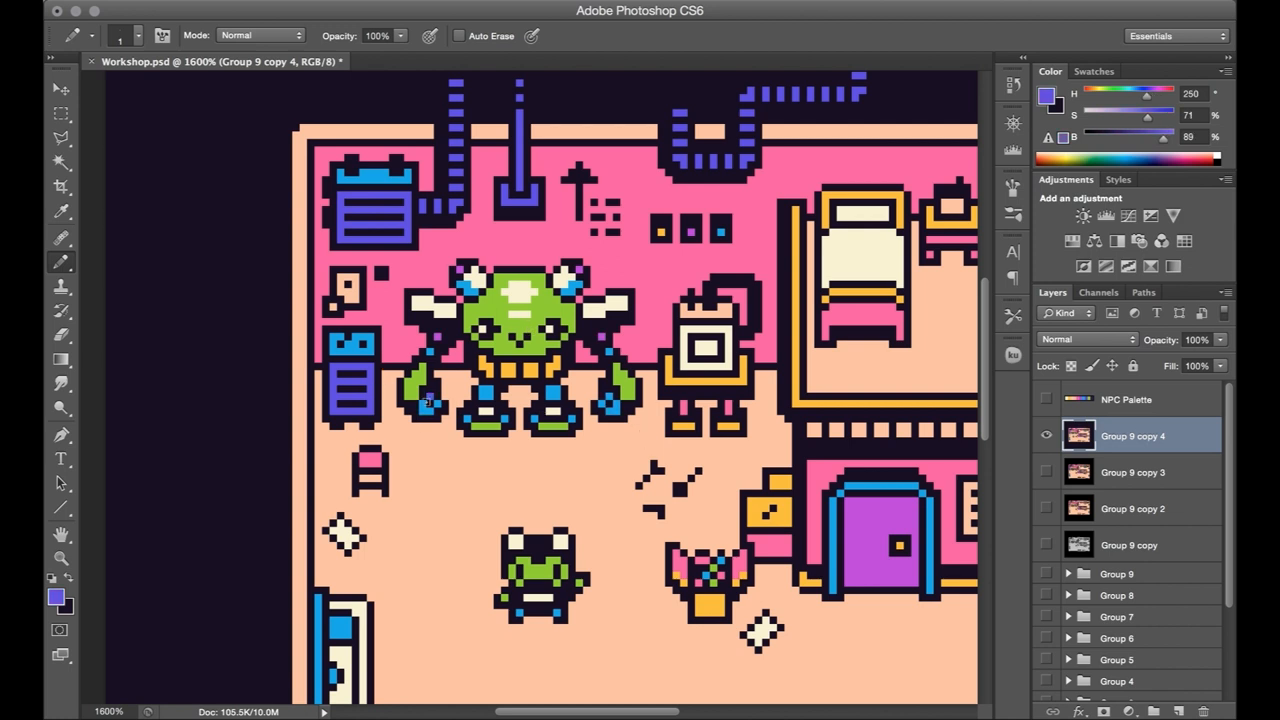
# Paint blue accents and details on the mech's body.
pyautogui.click(425, 401)
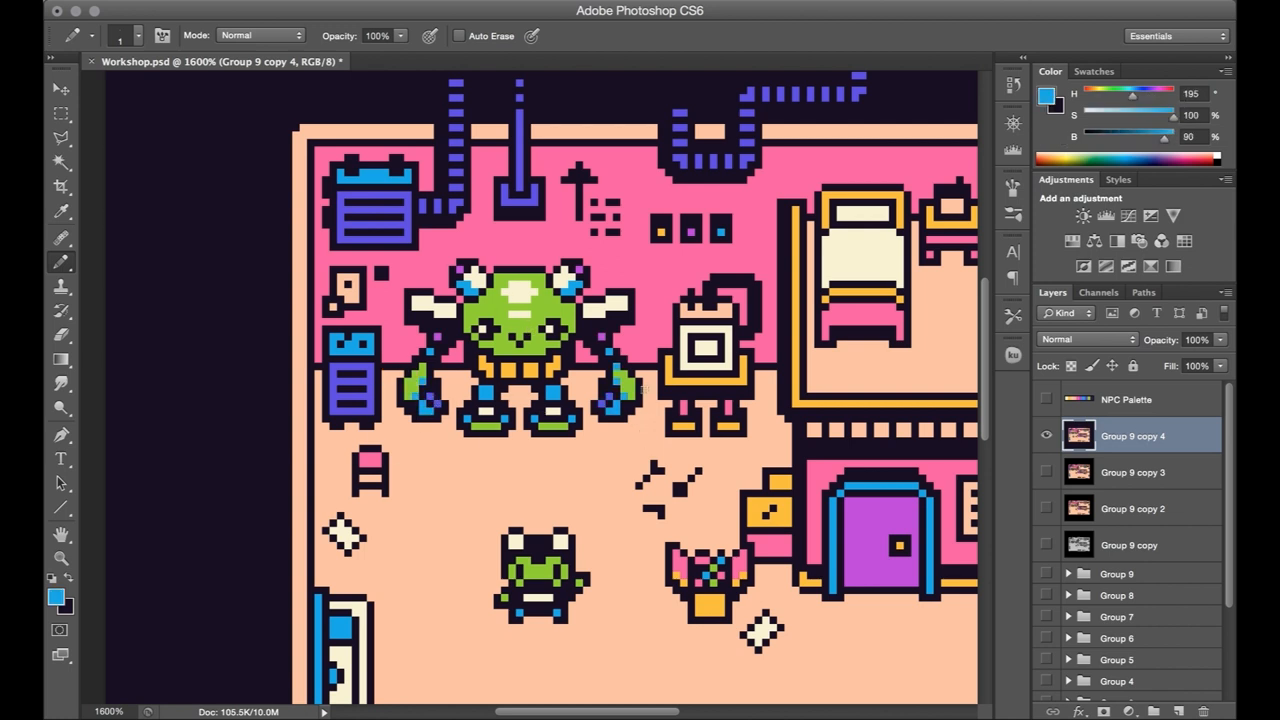
pyautogui.click(540, 340)
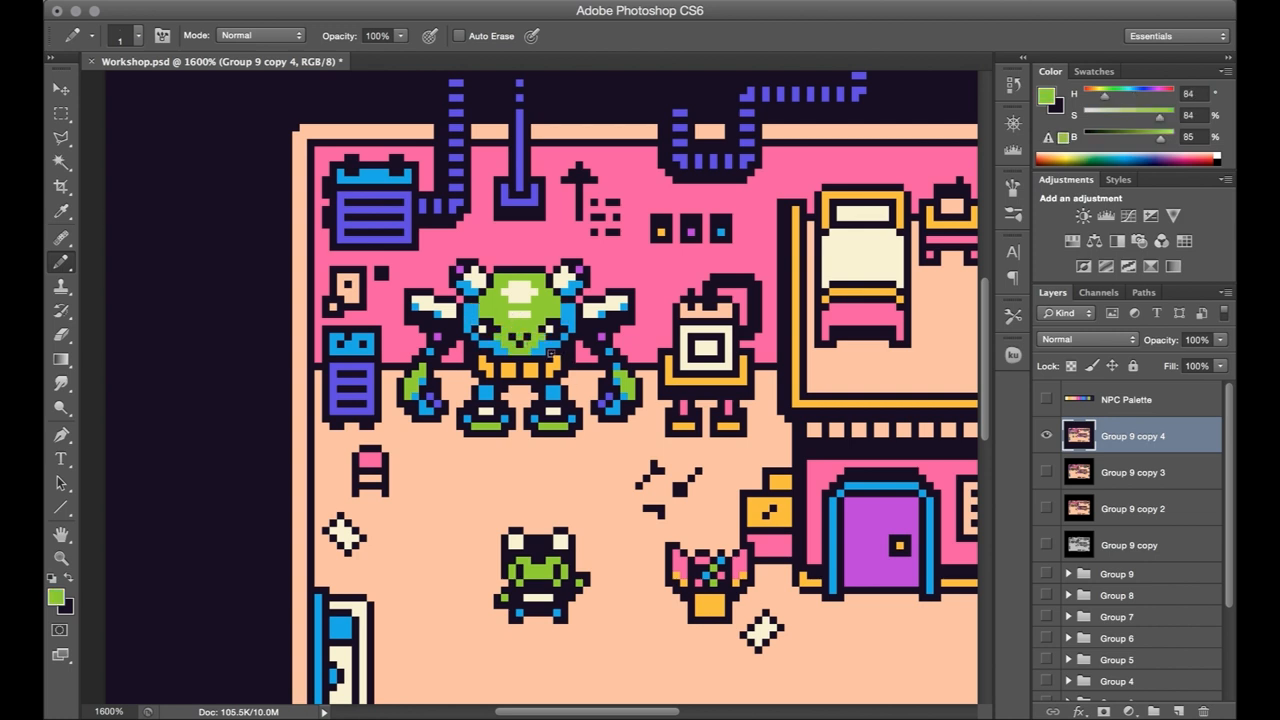
pyautogui.click(520, 330)
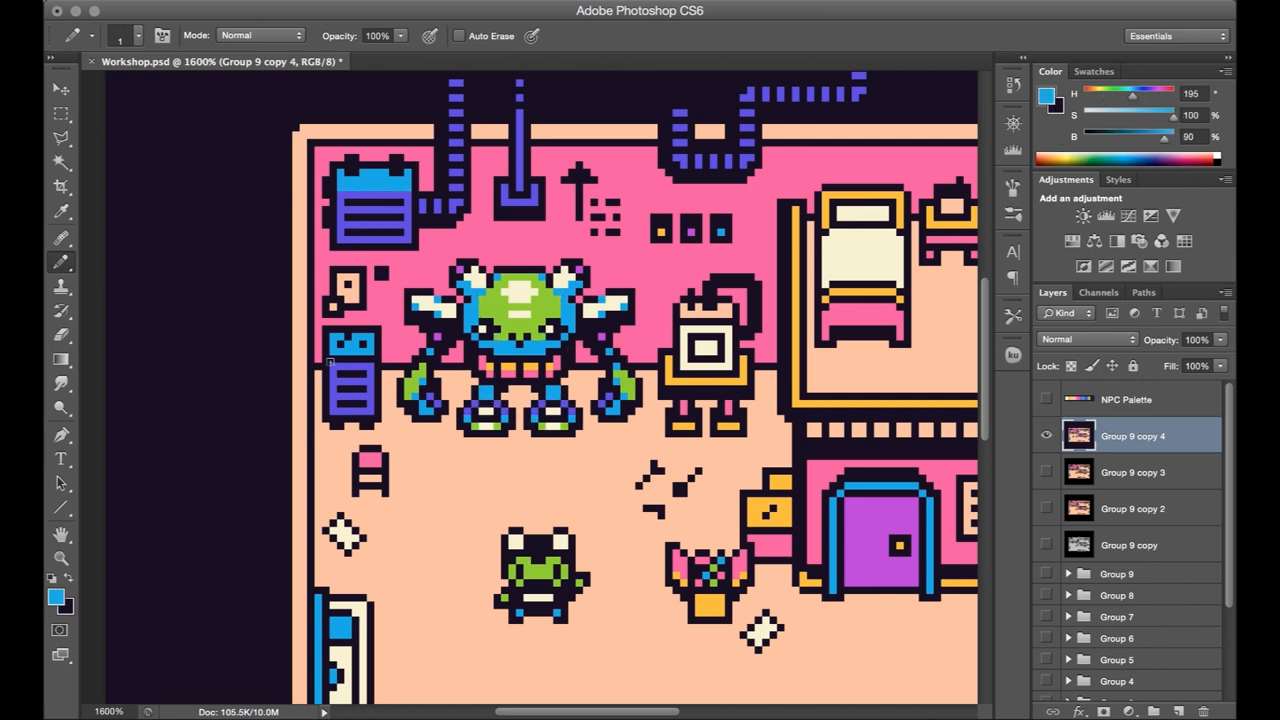
# Paint peach details on the small robot and touch up its feet.
pyautogui.click(710, 297)
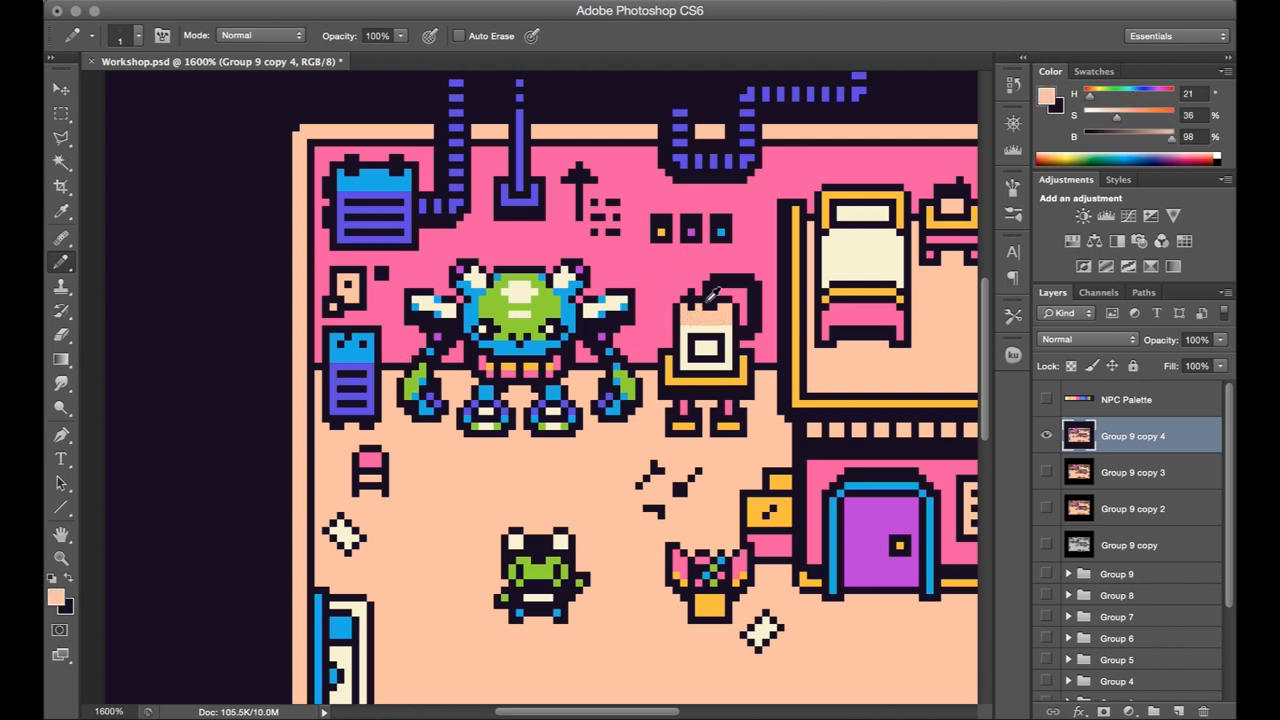
pyautogui.click(712, 300)
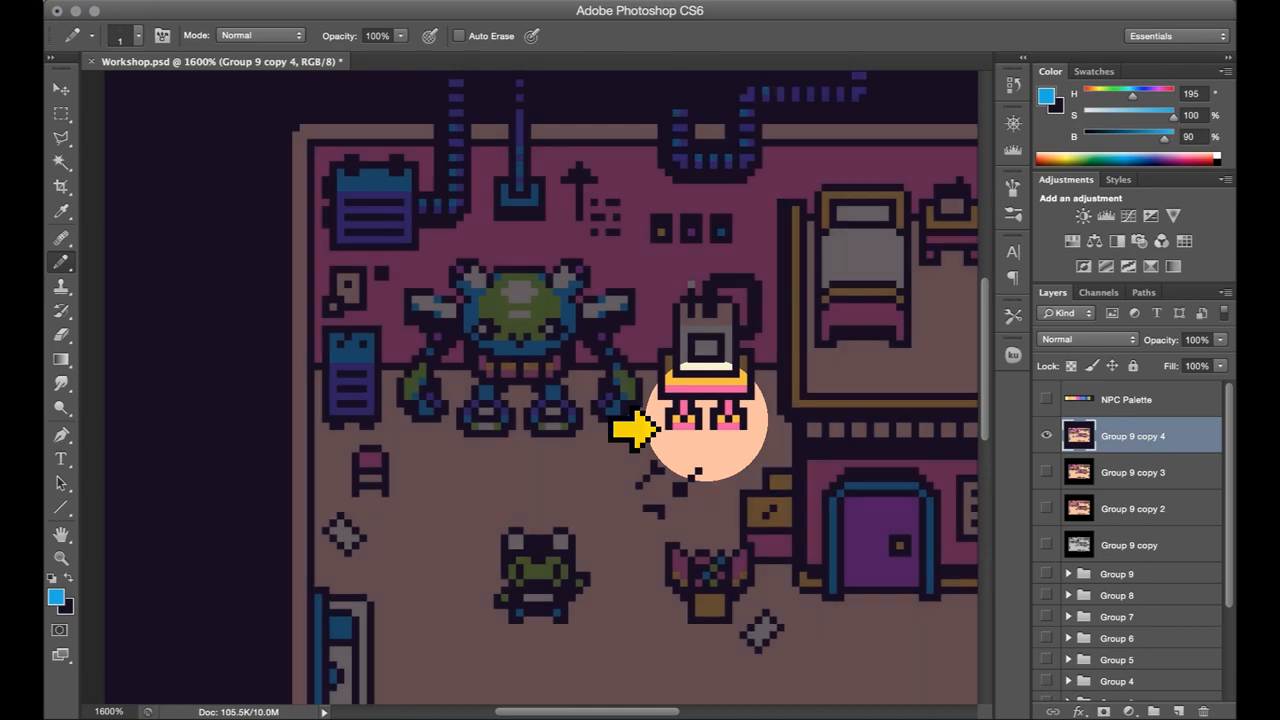
pyautogui.click(1046, 435)
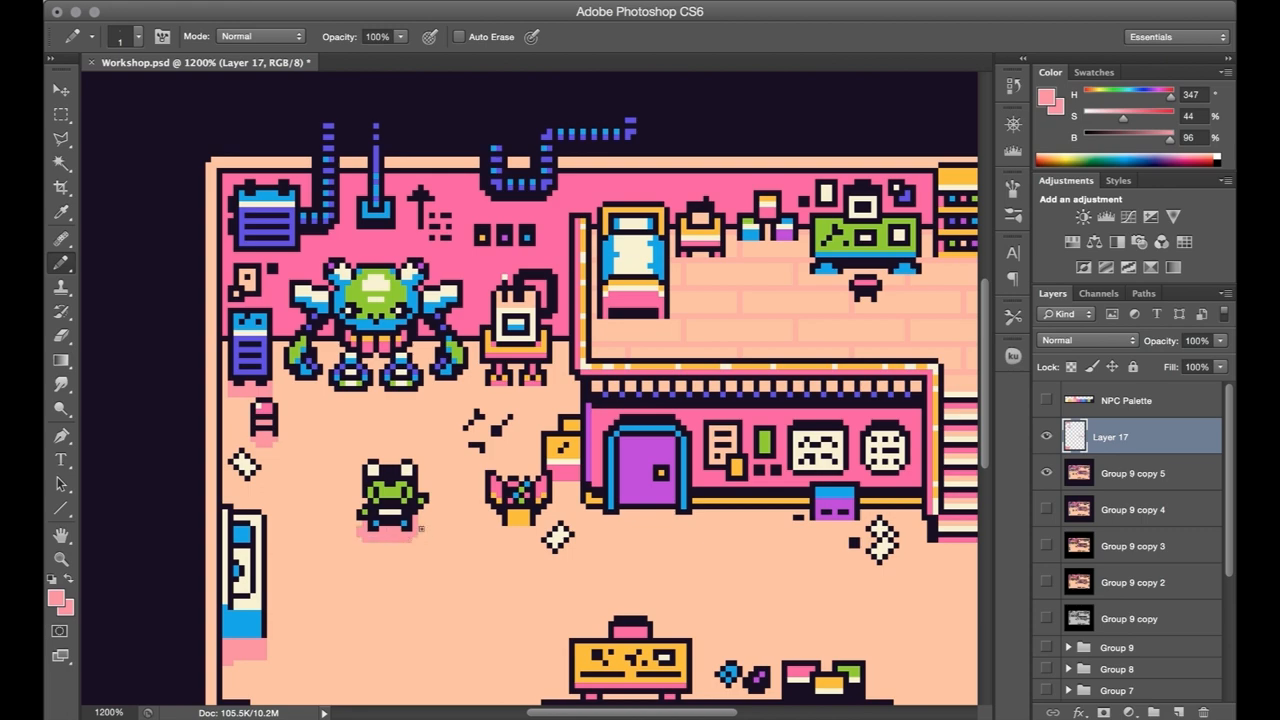
# Paint pink shadows under the room objects and recolour pixels in the frog portrait.
pyautogui.scroll(-3)
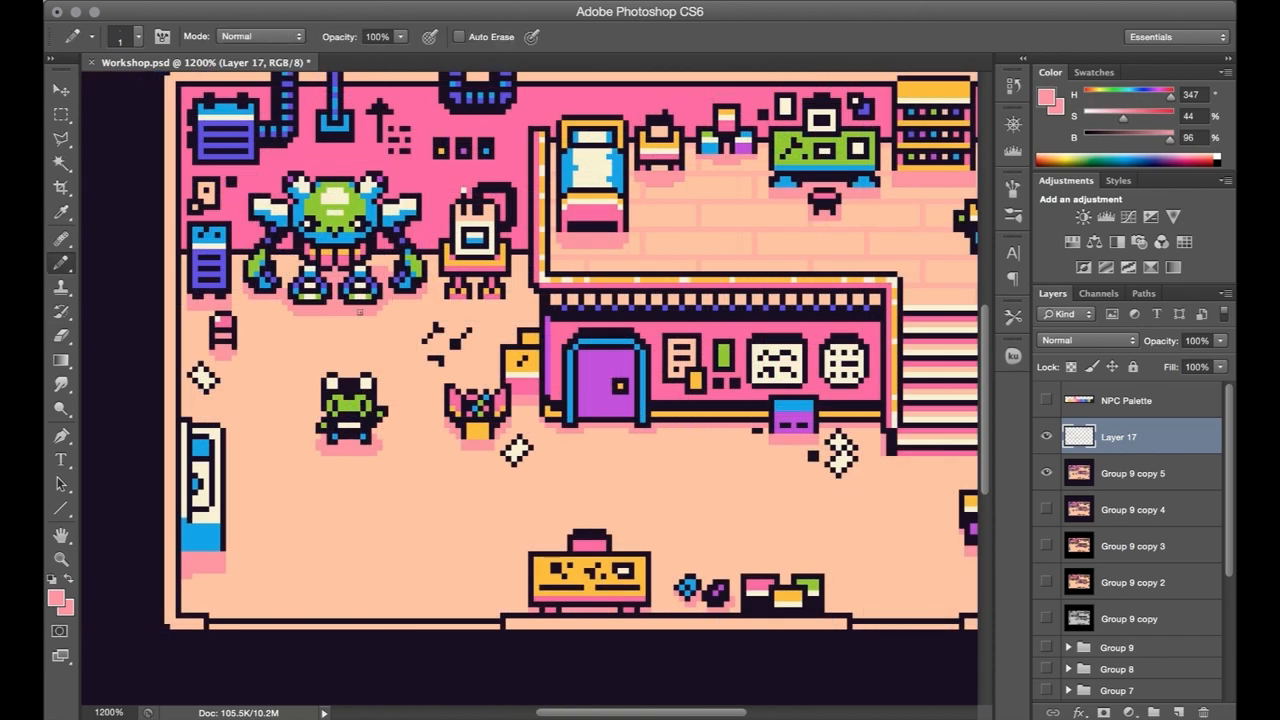
pyautogui.click(61, 335)
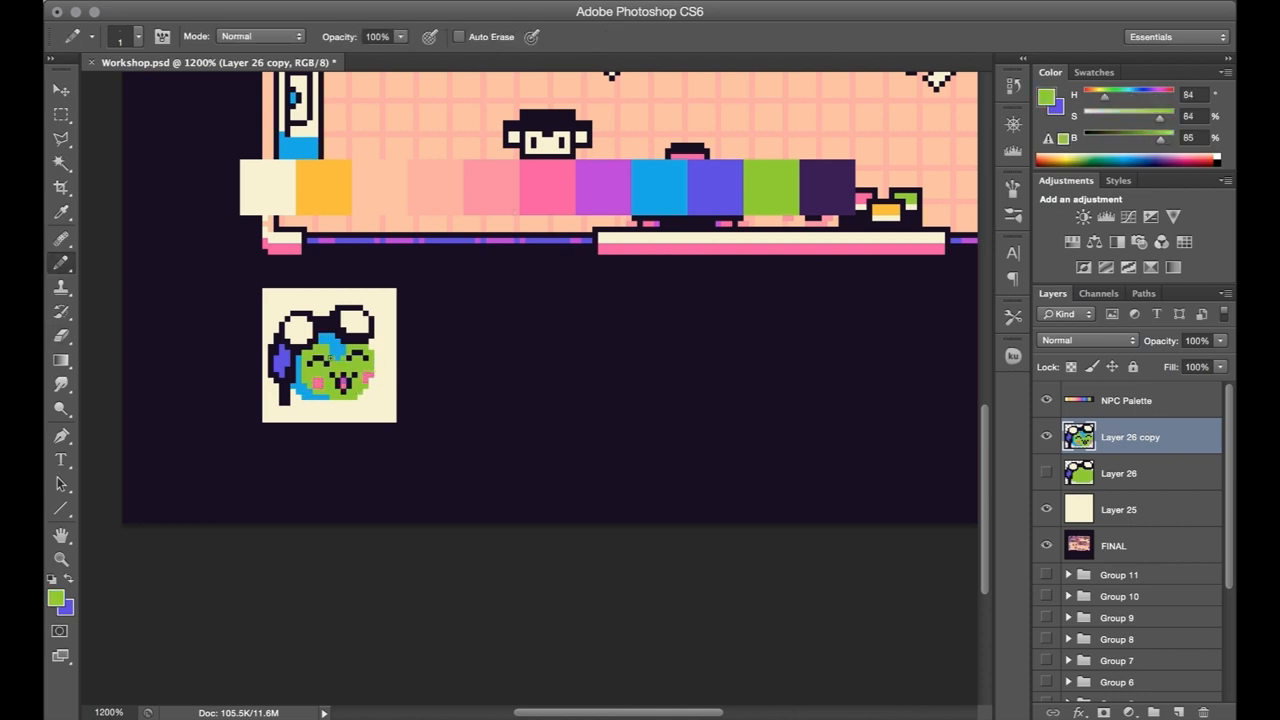
pyautogui.click(337, 350)
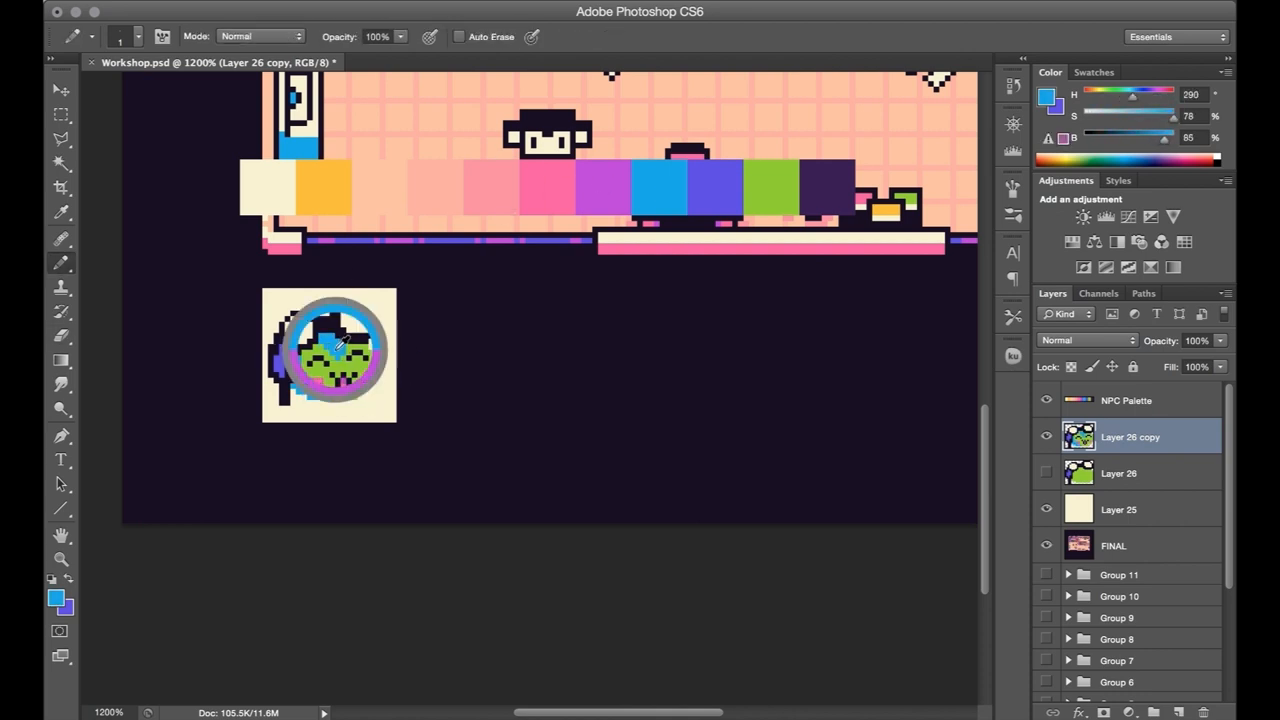